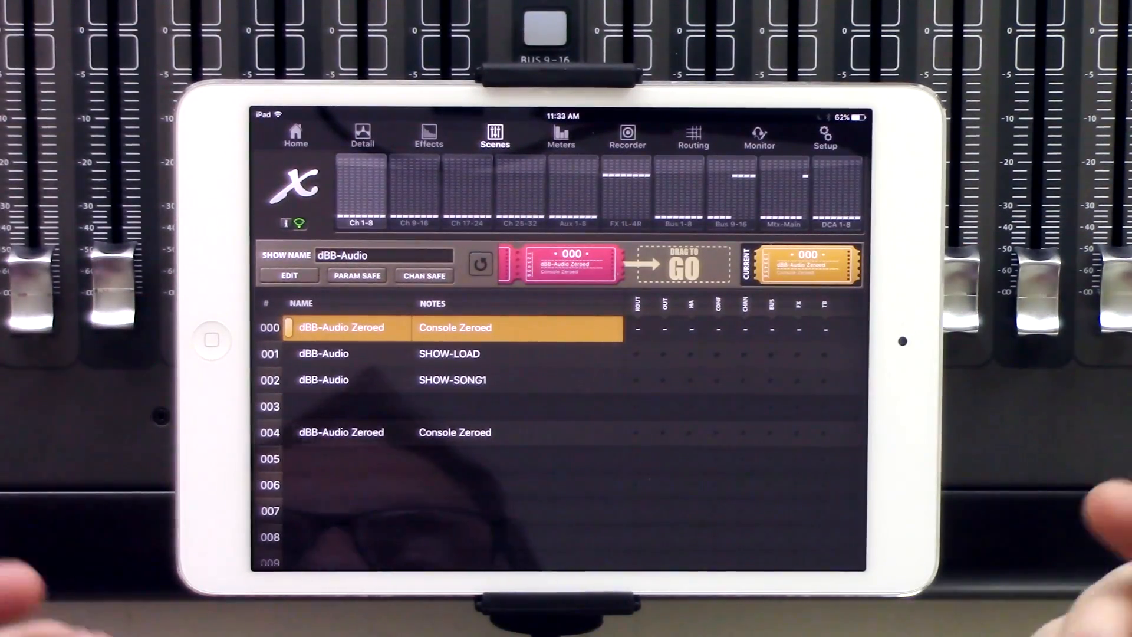
Load scene 002 SHOW-SONG1 as current and cue the Zeroed scene in slot 004
left_click(448, 353)
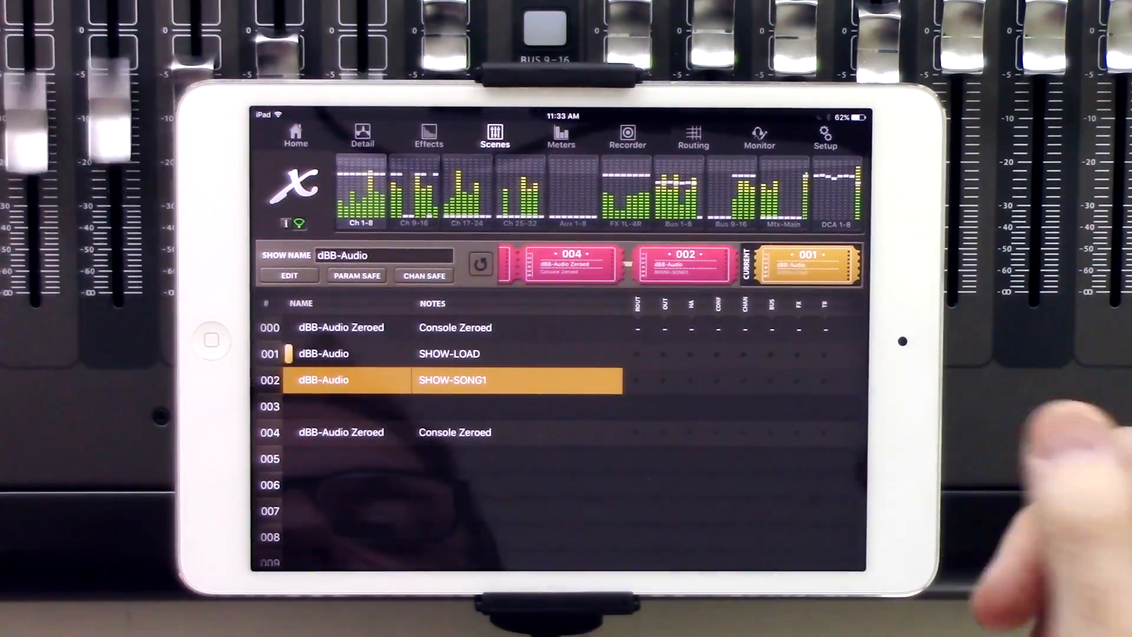
left_click(455, 431)
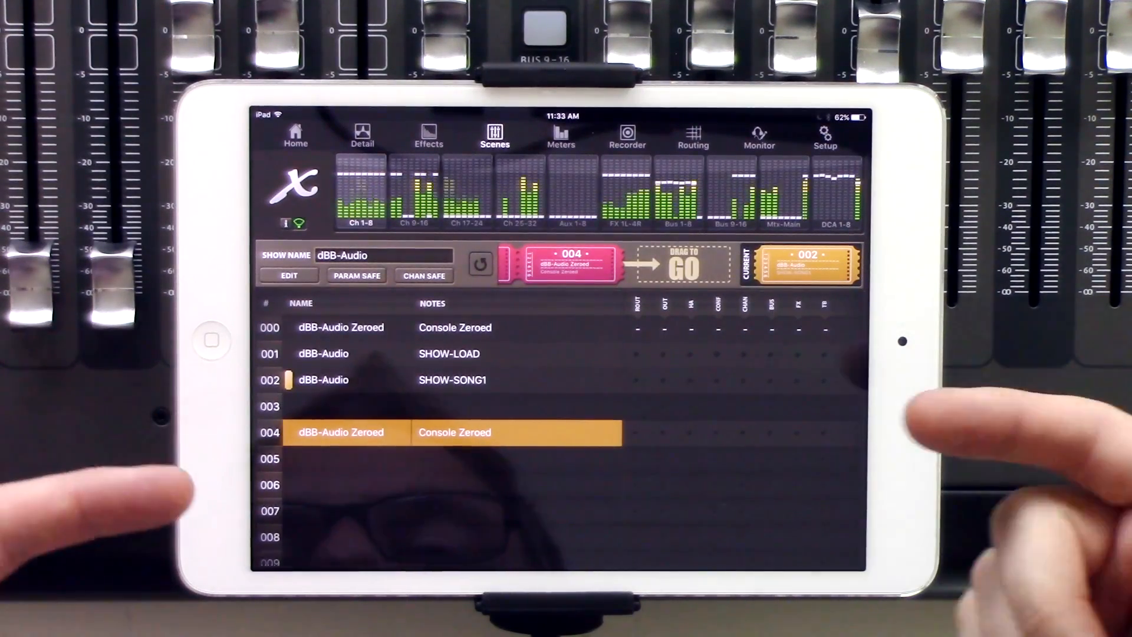
Recall scenes 001 and 002, then reveal the Save/Delete/Copy/Paste options for empty slot 003
left_click(448, 352)
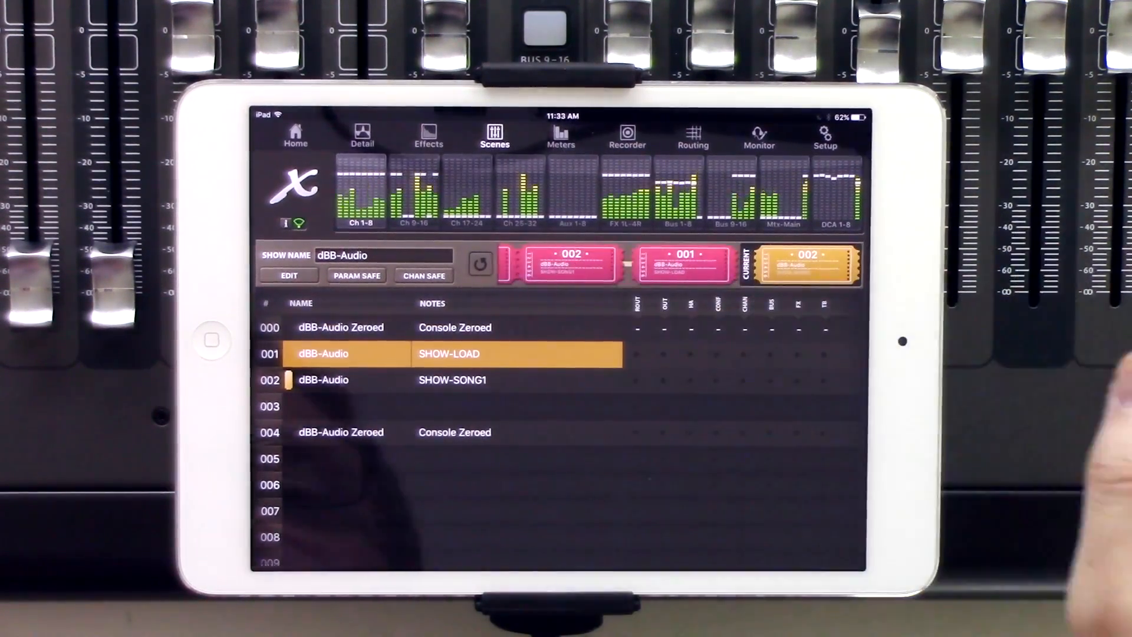
left_click(453, 380)
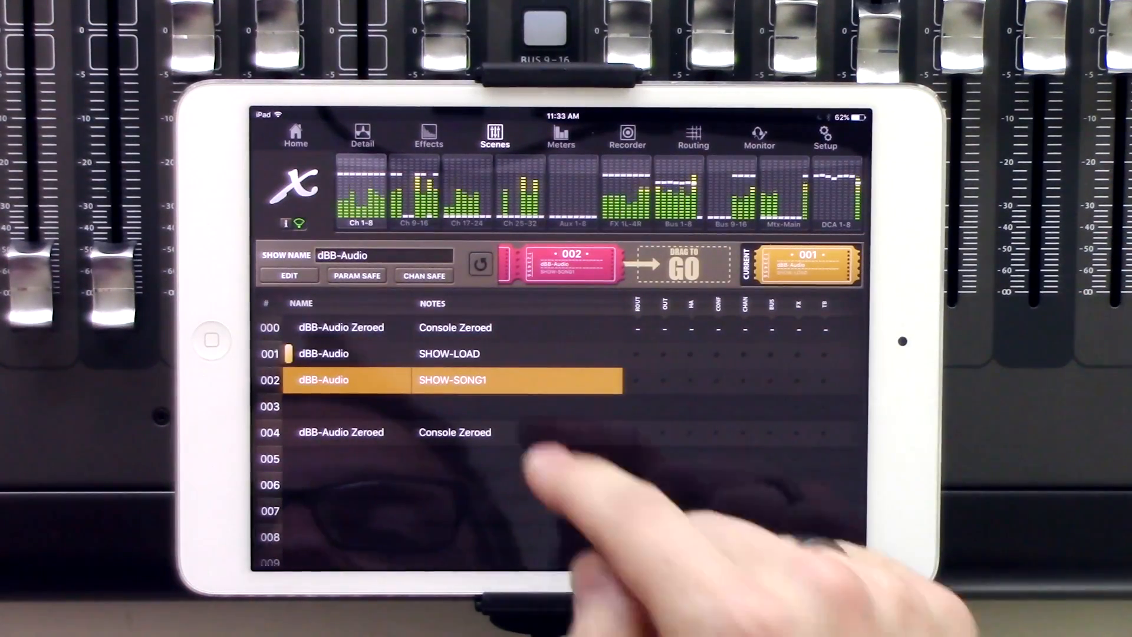
left_click(450, 353)
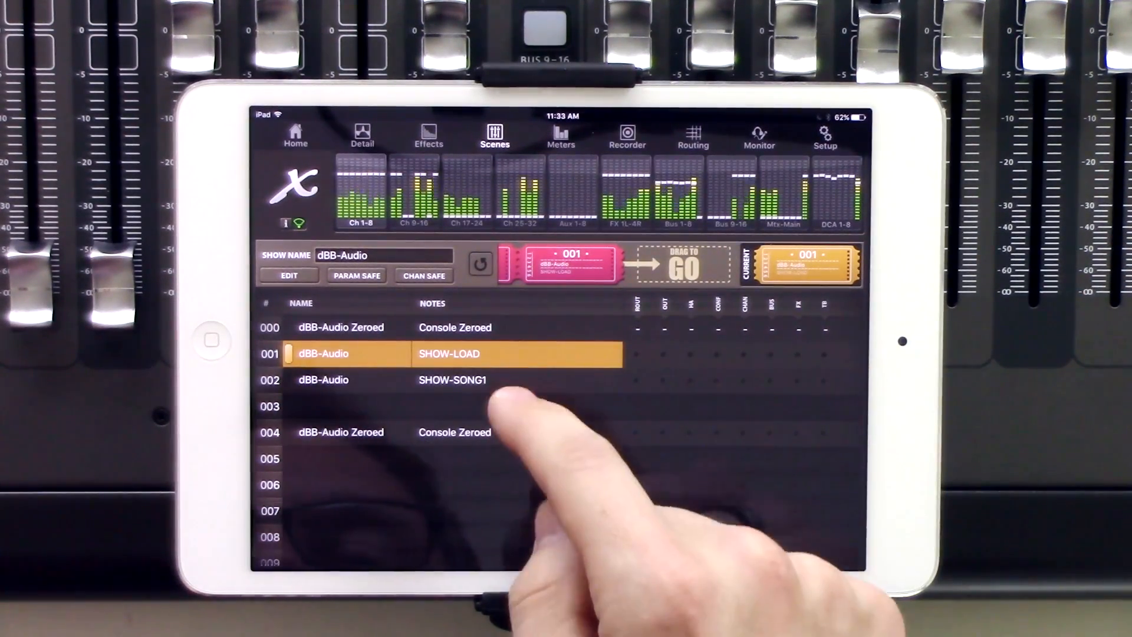
left_click(451, 380)
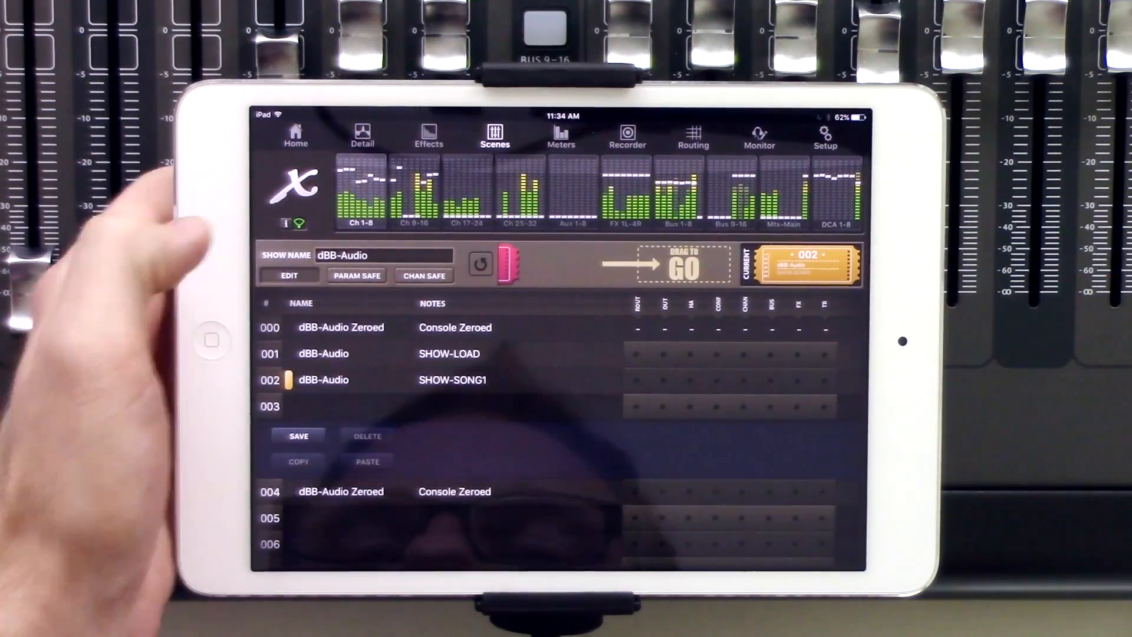
Save the current mixer settings into slot 003 as a scene named Test 1
left_click(325, 407)
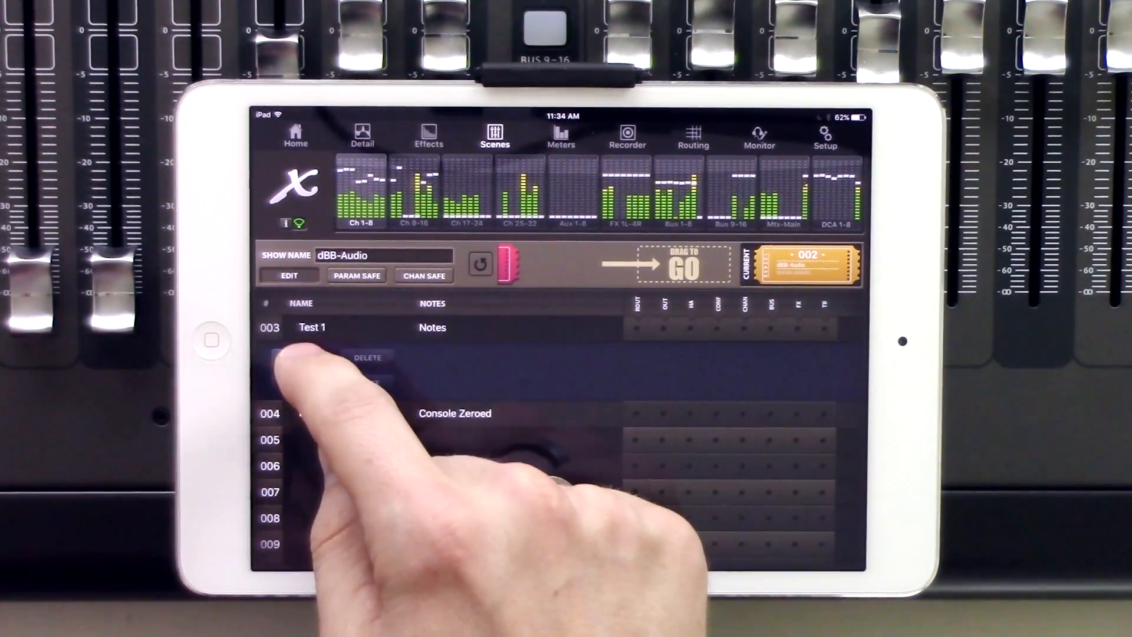
left_click(298, 356)
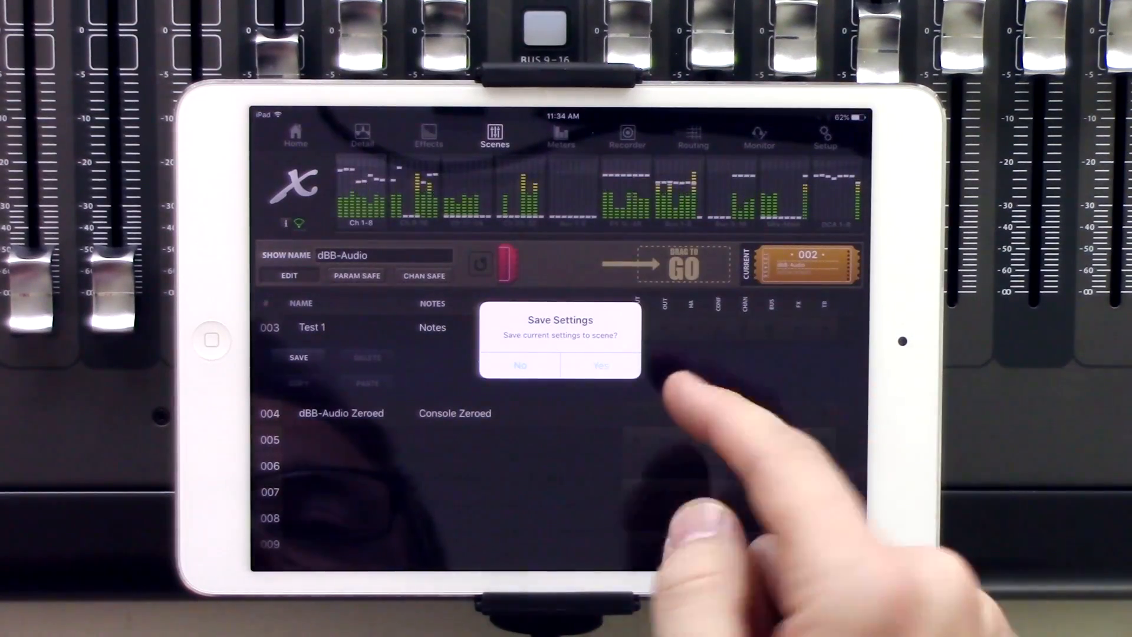
left_click(520, 364)
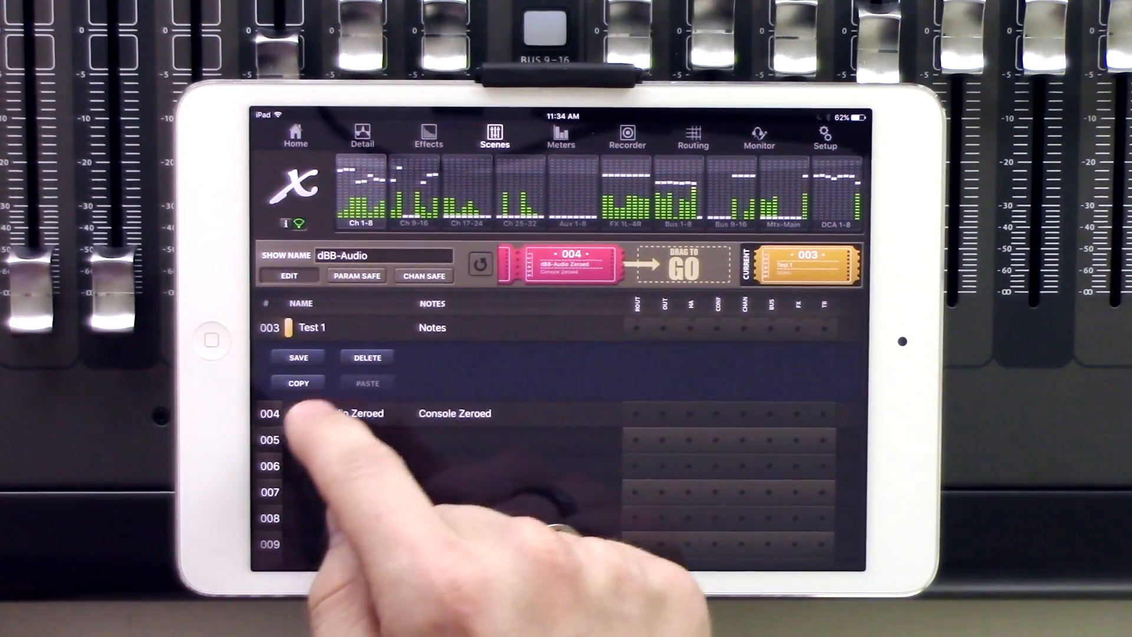
Copy the Test 1 scene from slot 003 and paste it into slot 005
left_click(299, 382)
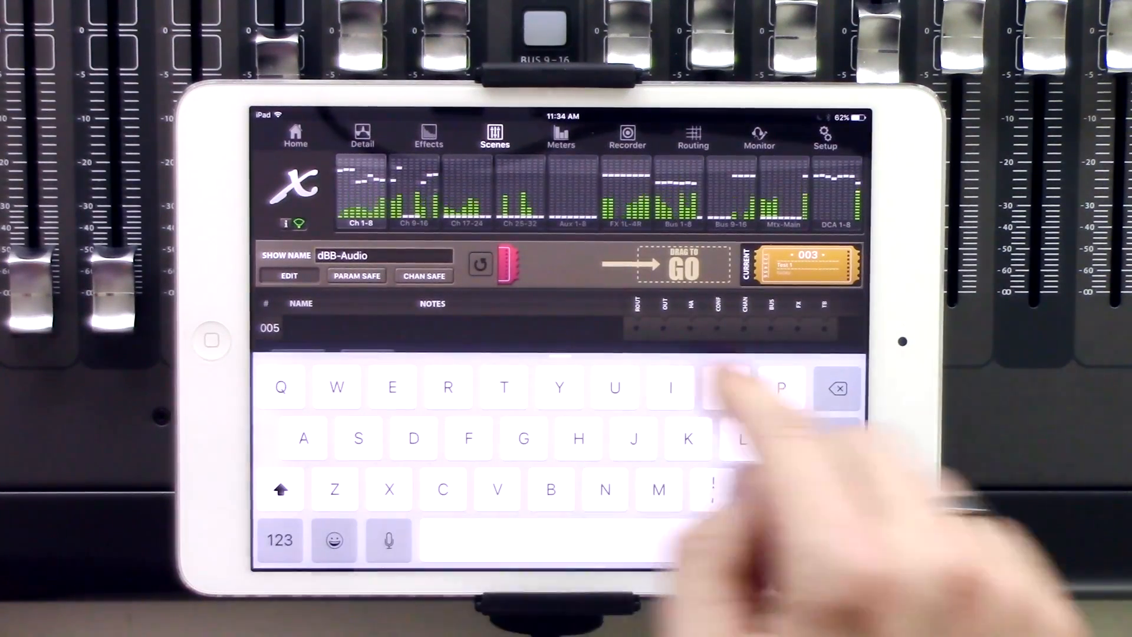
left_click(367, 384)
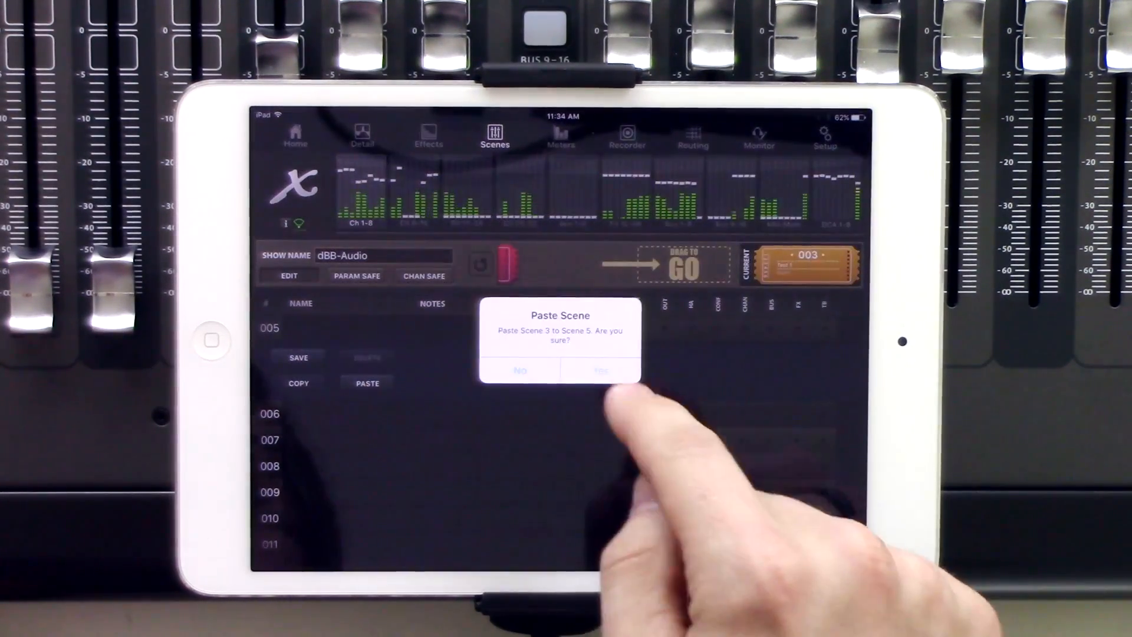
left_click(600, 370)
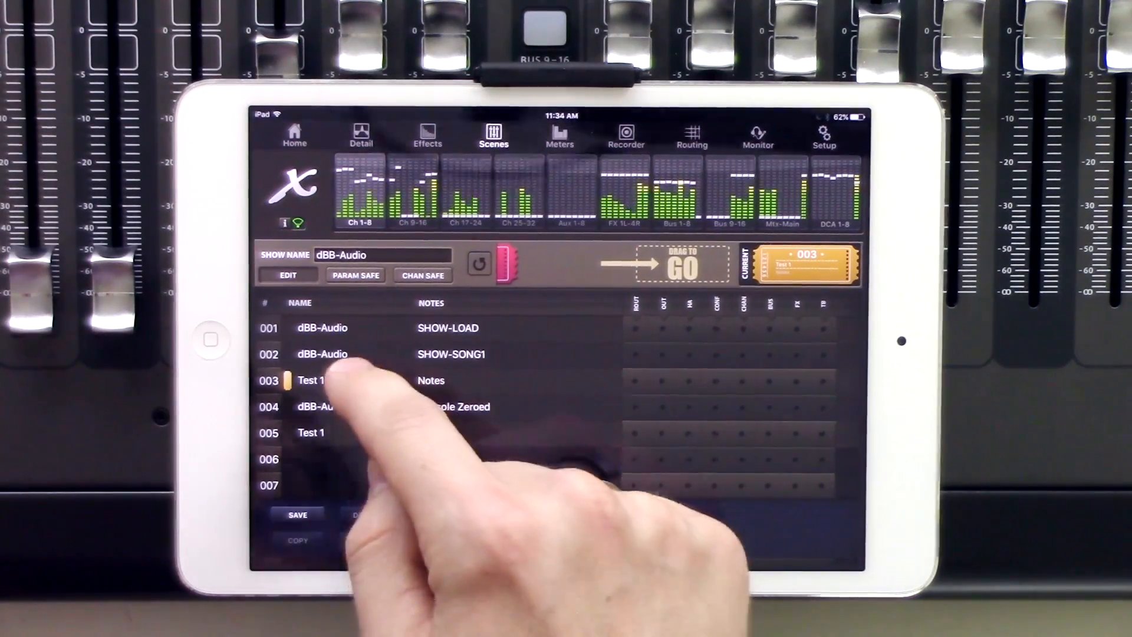
Rename the slot 003 scene from Test 1 to Song 2
left_click(311, 381)
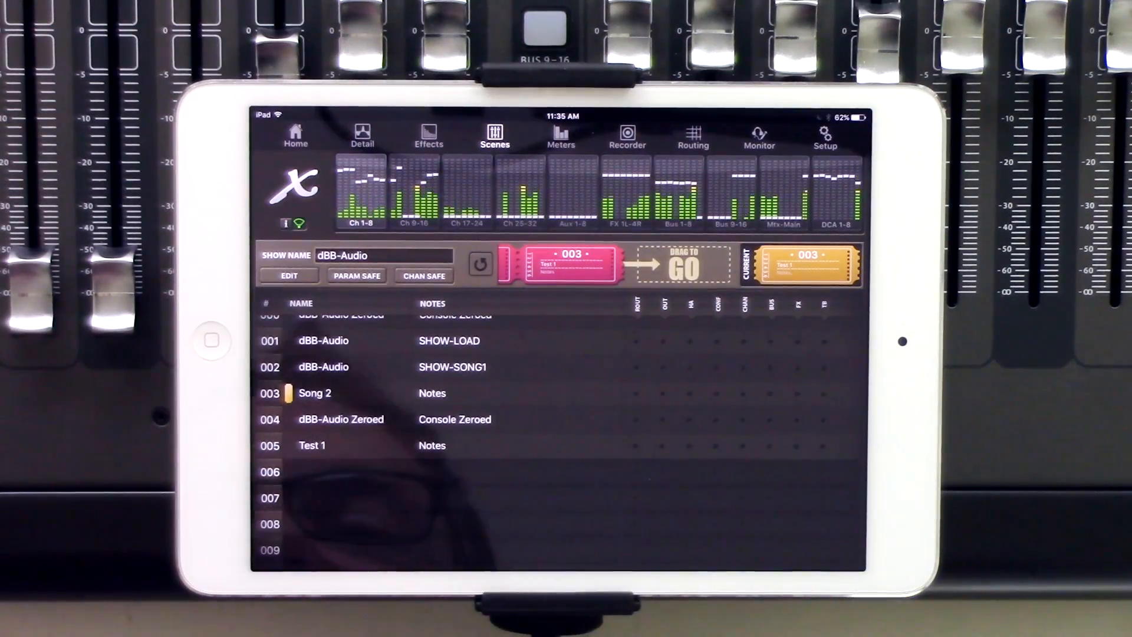
left_click(315, 393)
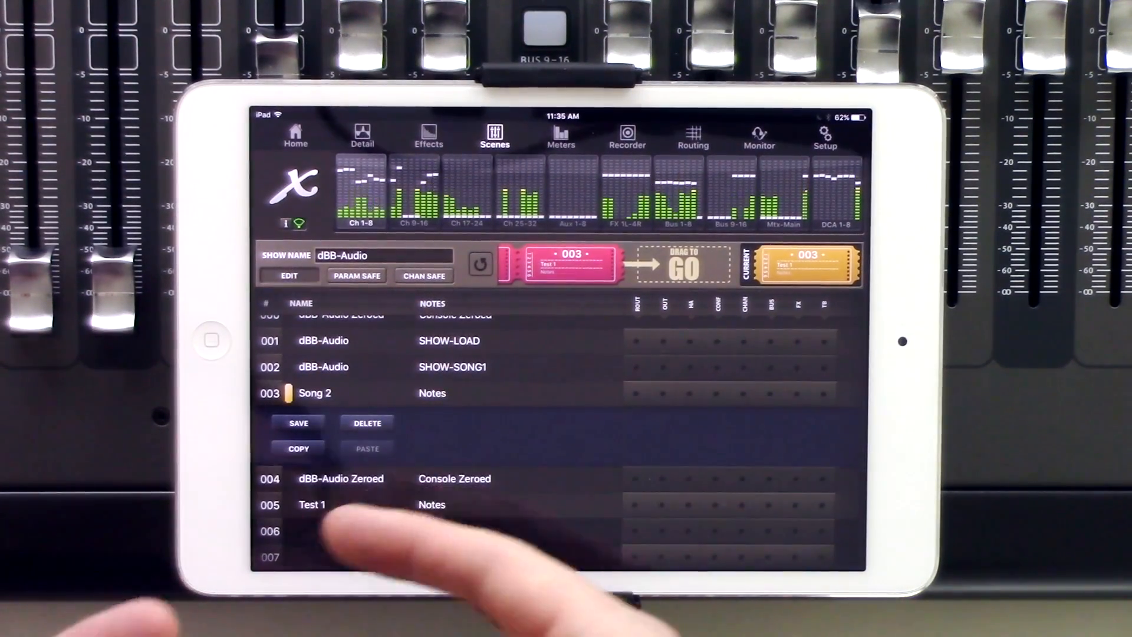
Delete the Song 2 scene, leaving slot 003 empty with SHOW-SONG1 current
left_click(367, 422)
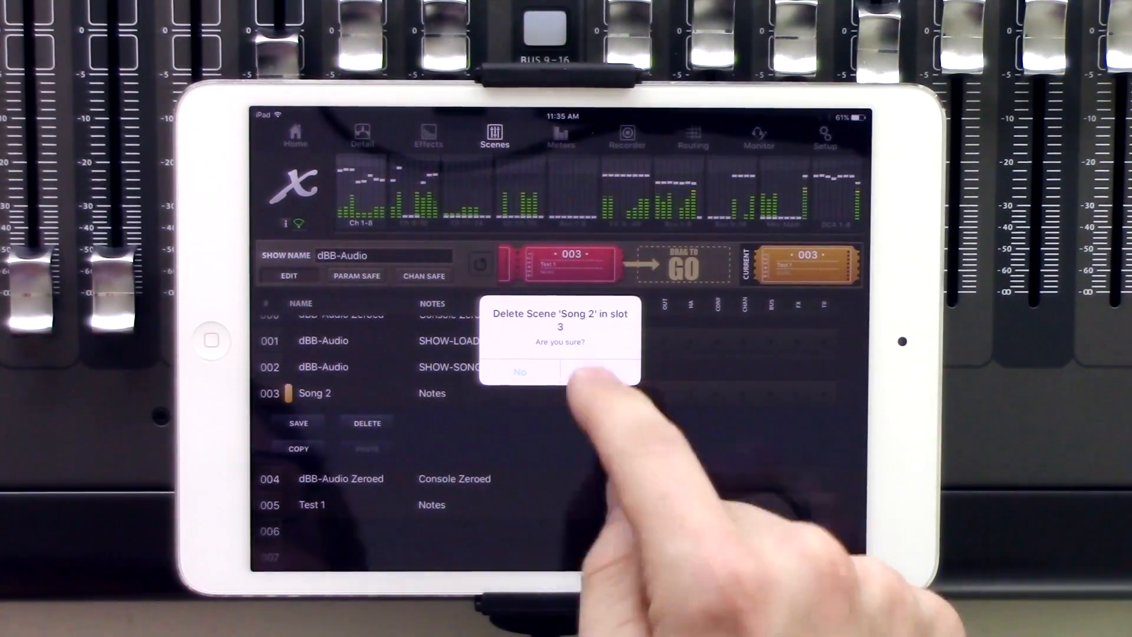
left_click(599, 371)
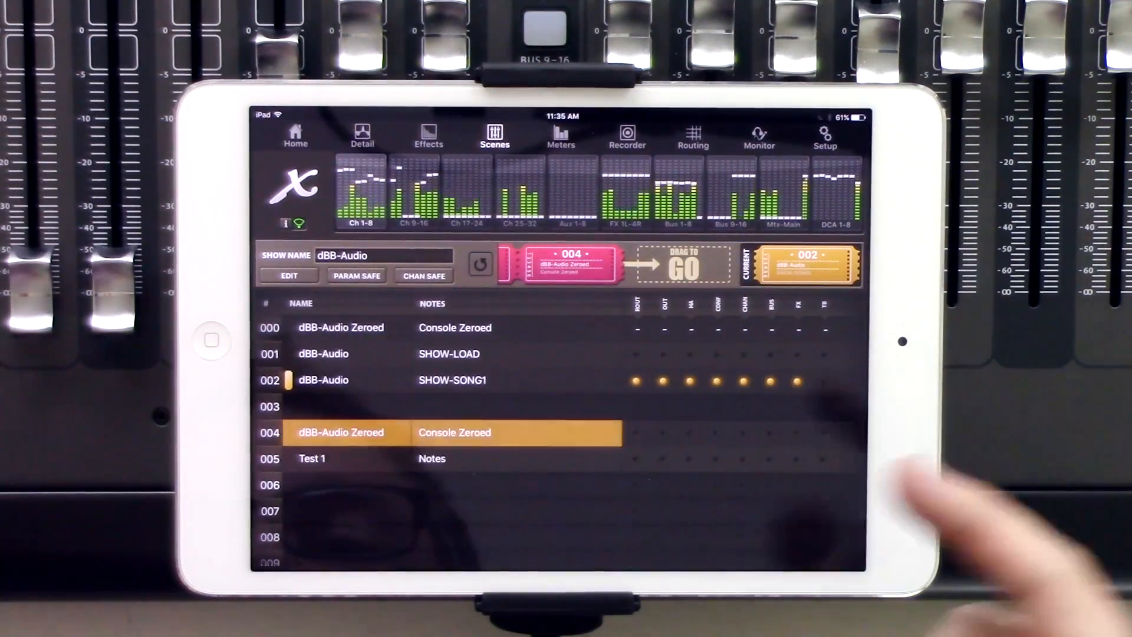
Show the channel safes list for channels 1–32, aux returns and FX returns via CHAN SAFE
left_click(356, 275)
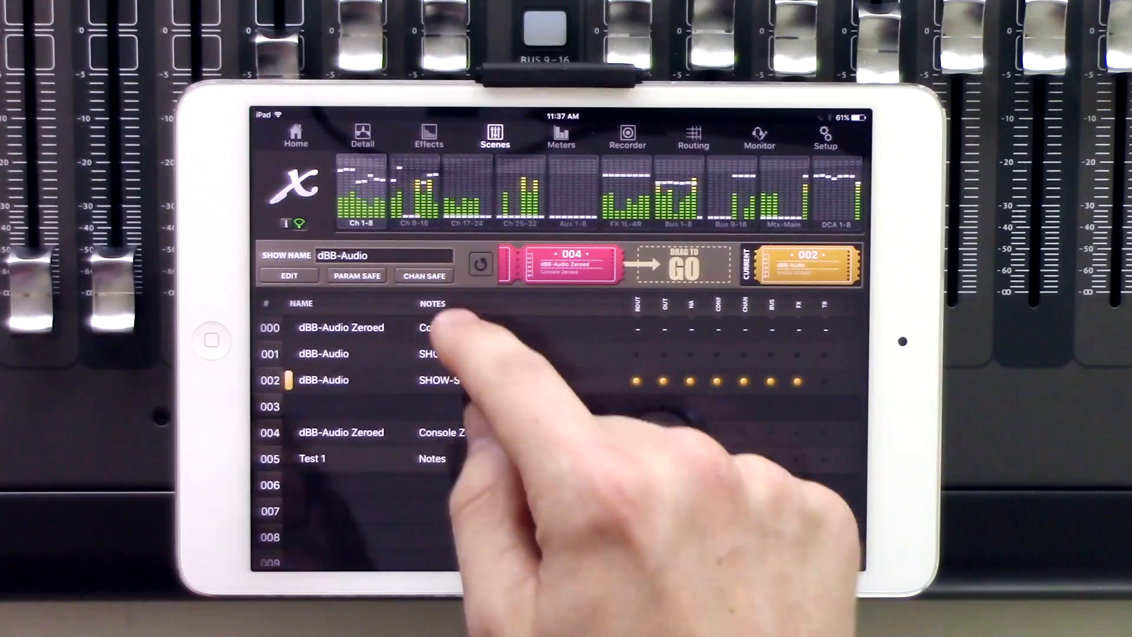
left_click(424, 276)
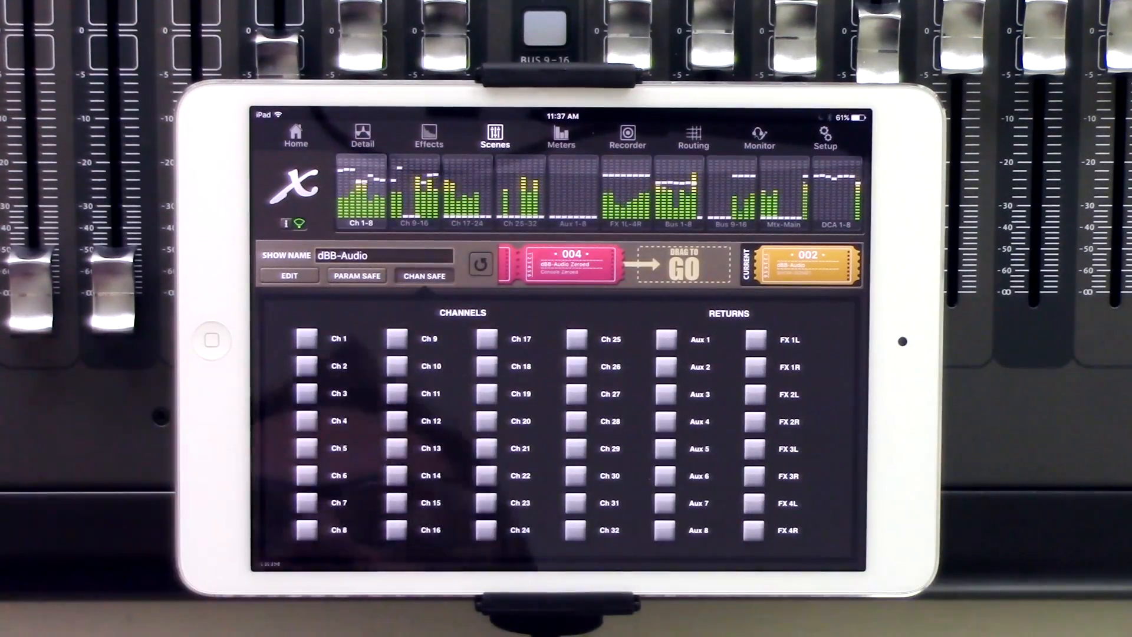